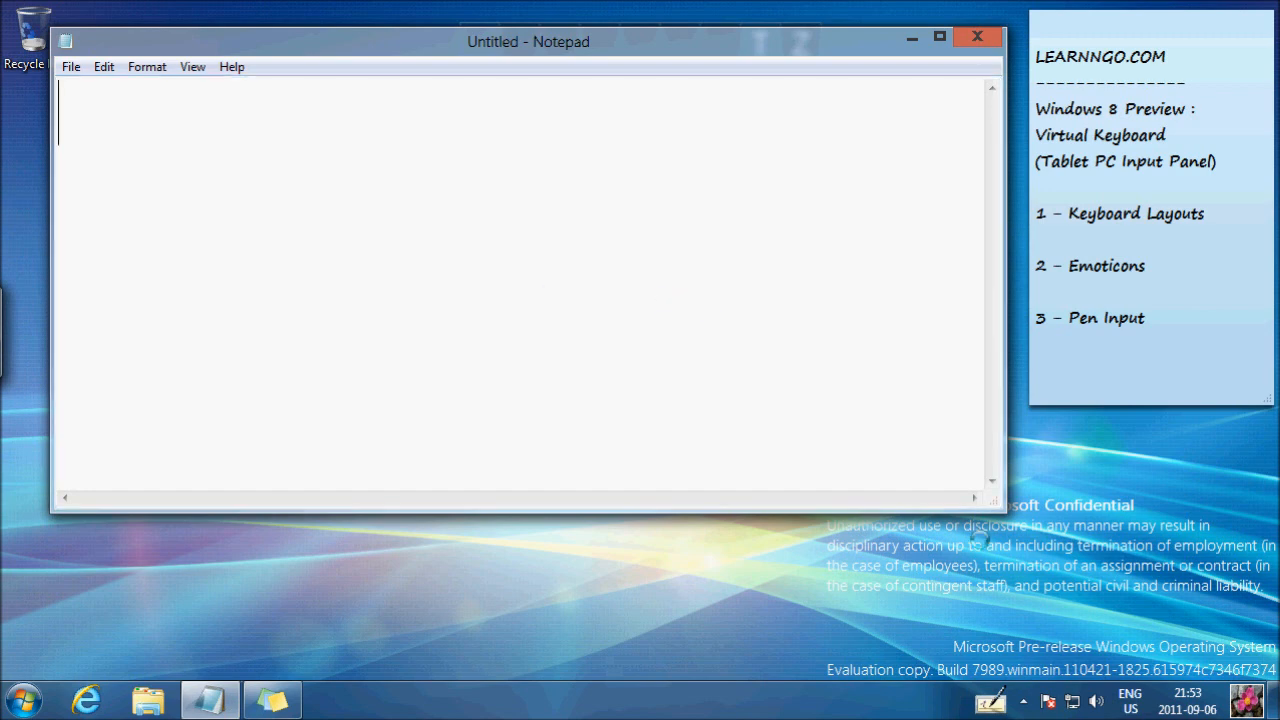
mouse_move(990, 700)
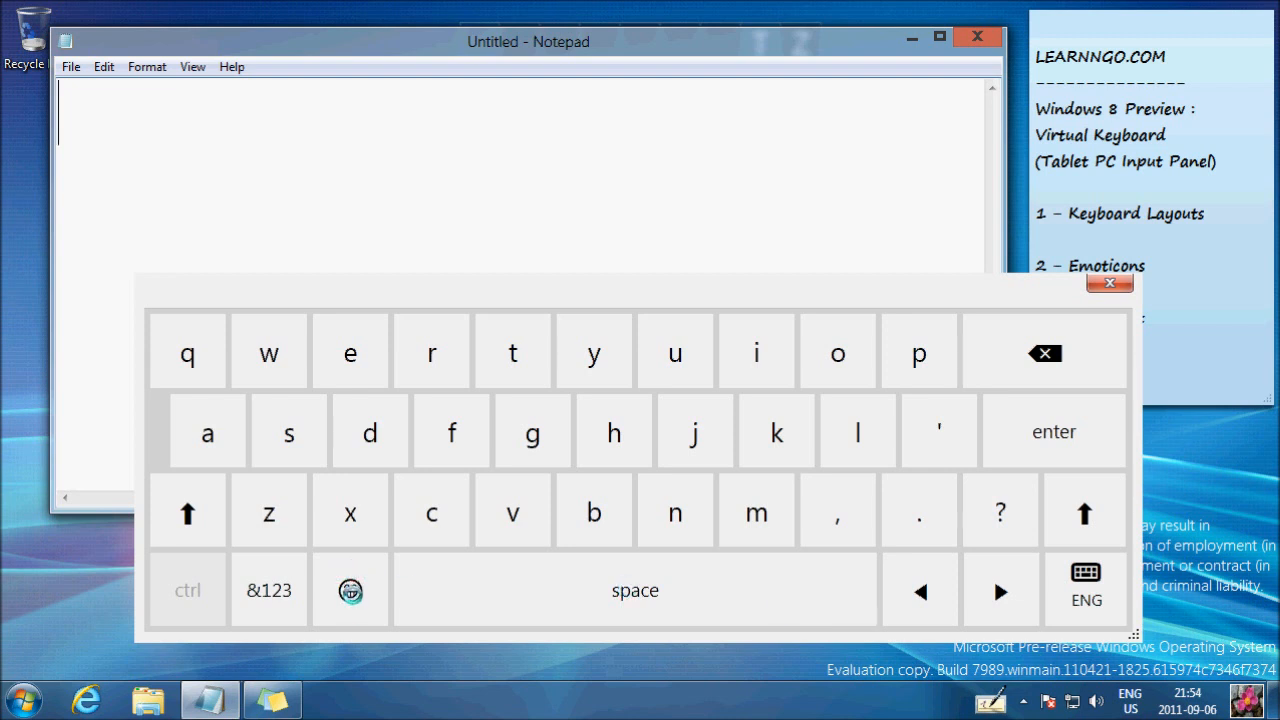
- Insert a row of emoticons into the note: wink, gift, lips, rose, cake and grimace
left_click(350, 589)
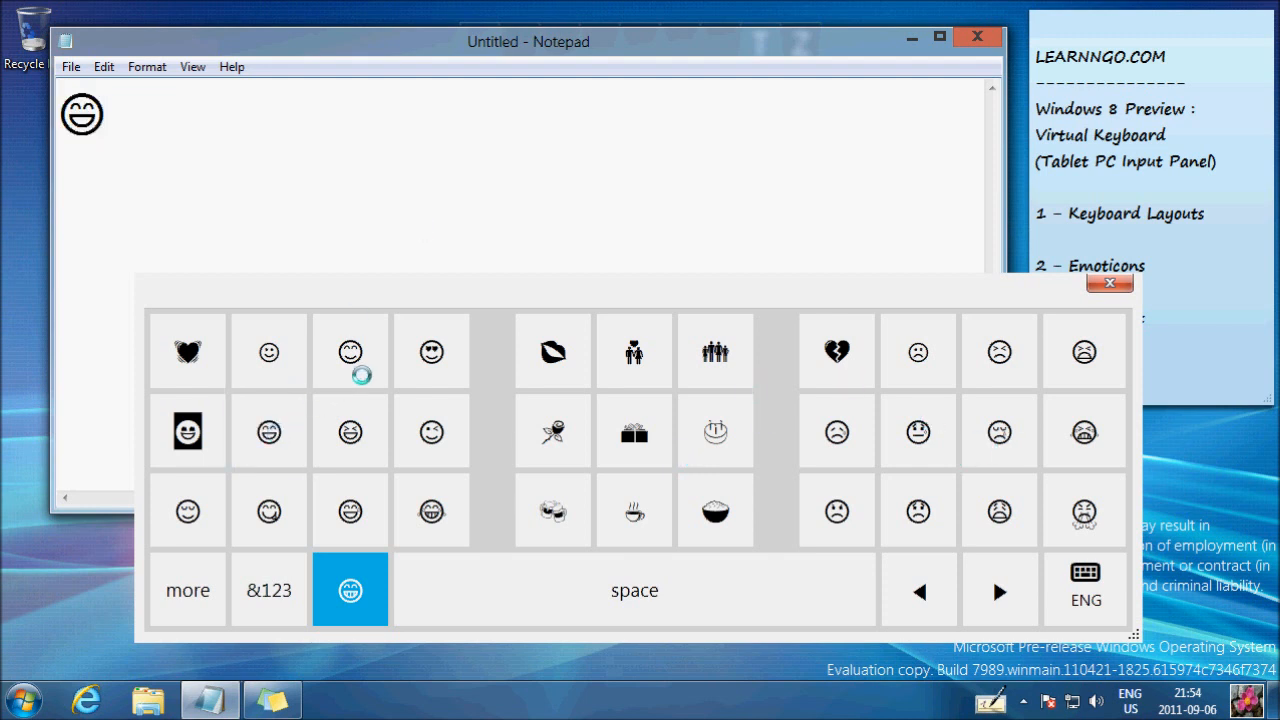
left_click(431, 431)
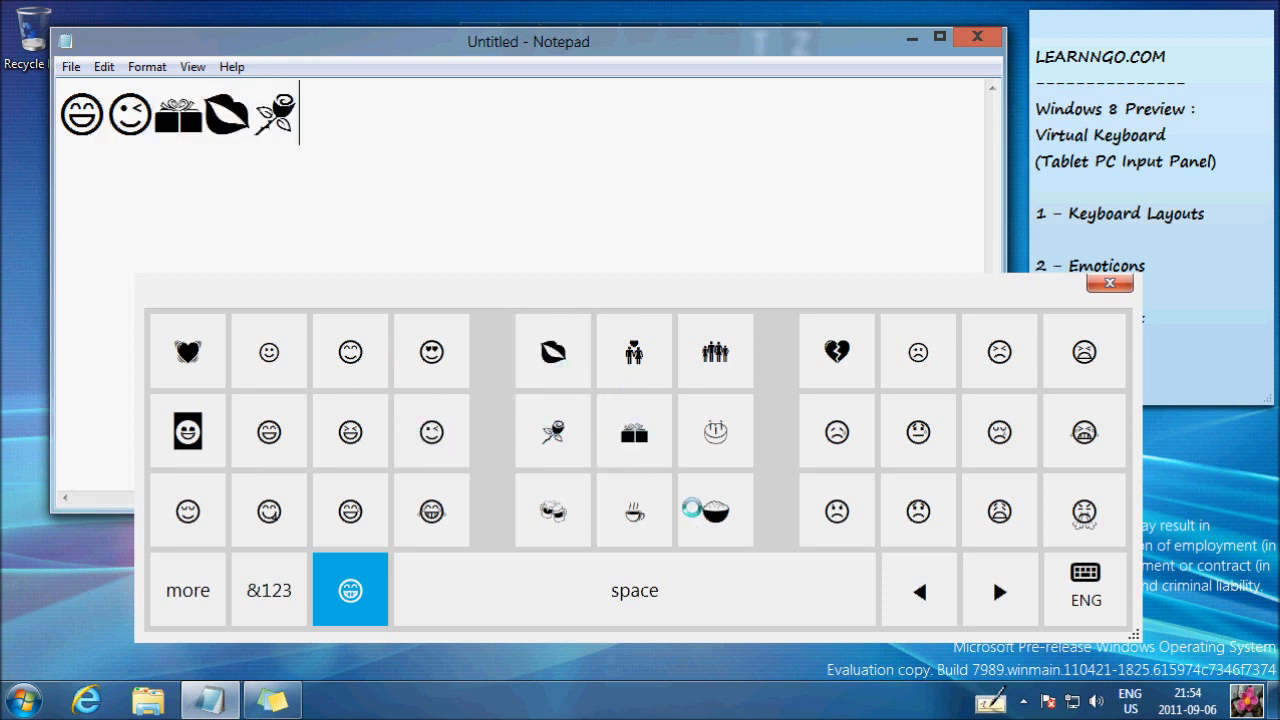
left_click(715, 511)
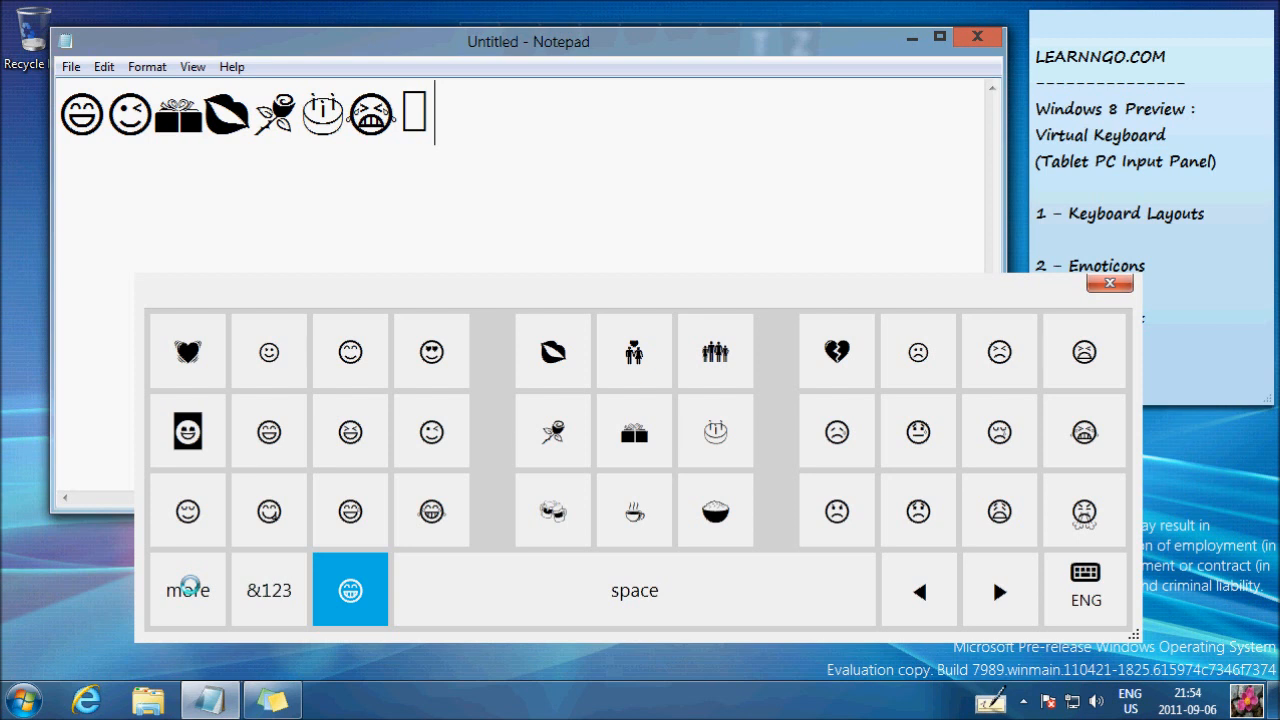
- Add frowning face, cat, dog, building, tree and umbrella symbols, then delete the whole row
left_click(187, 589)
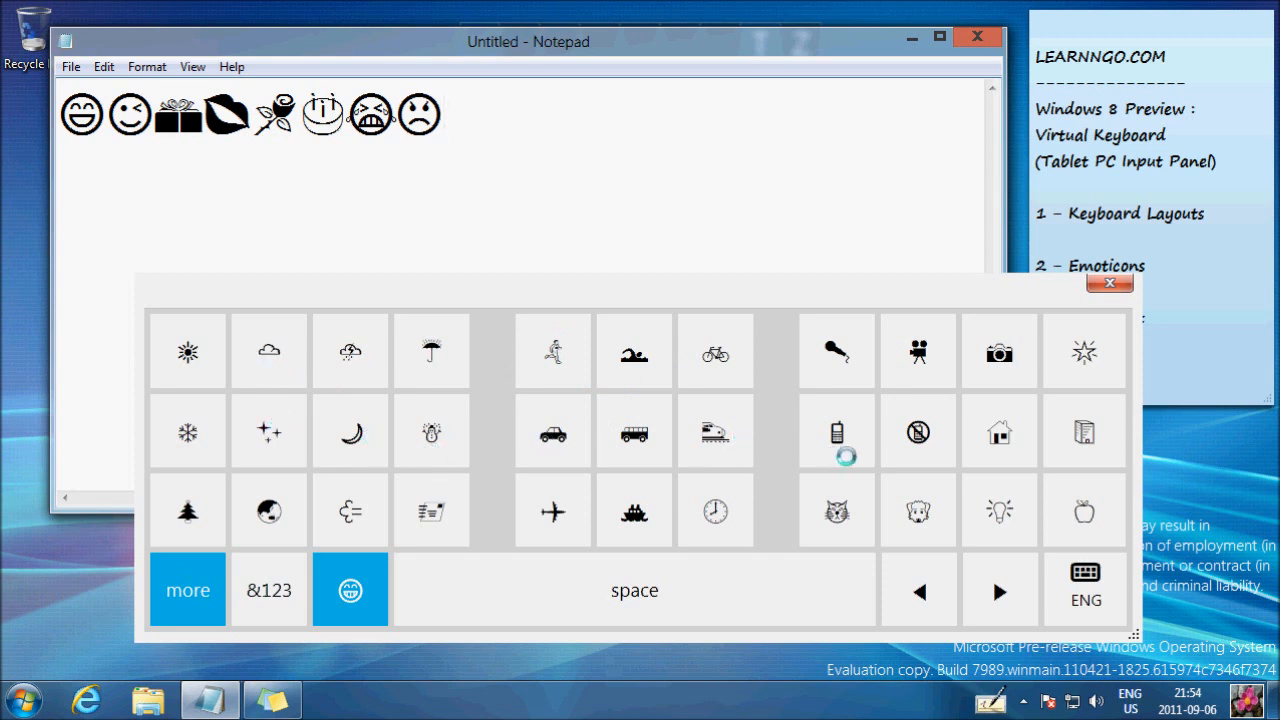
left_click(837, 510)
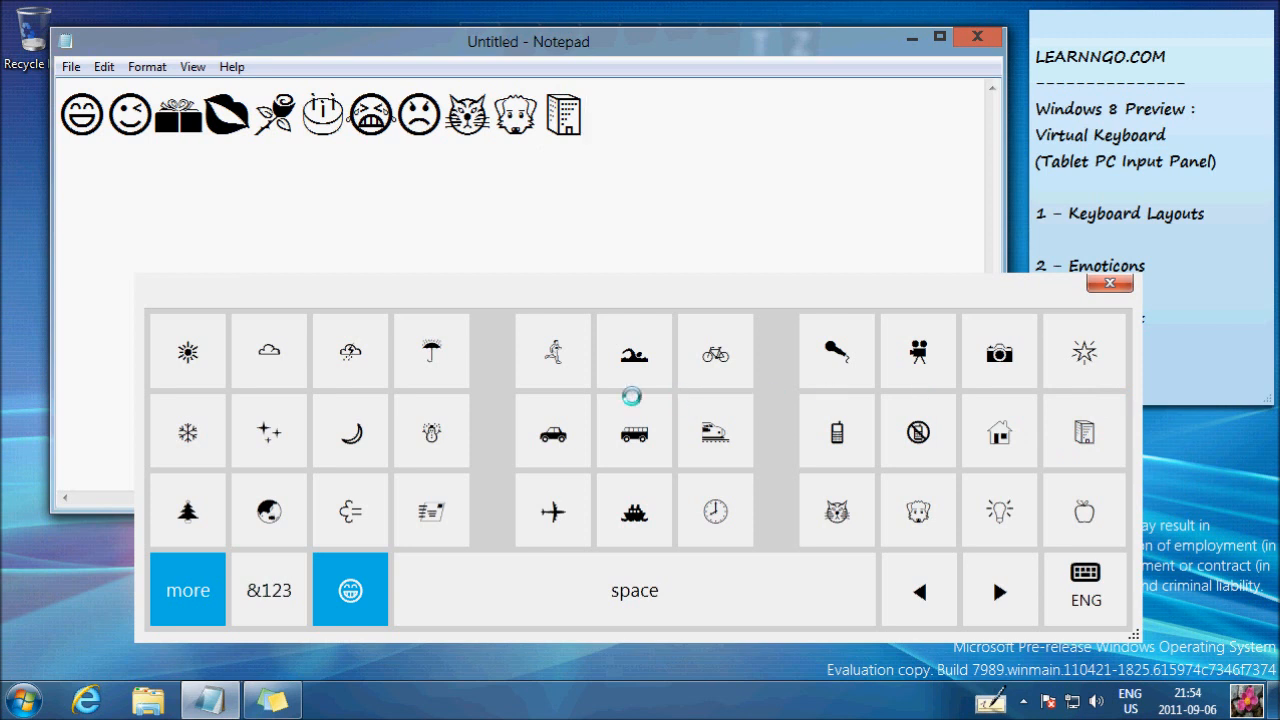
left_click(430, 431)
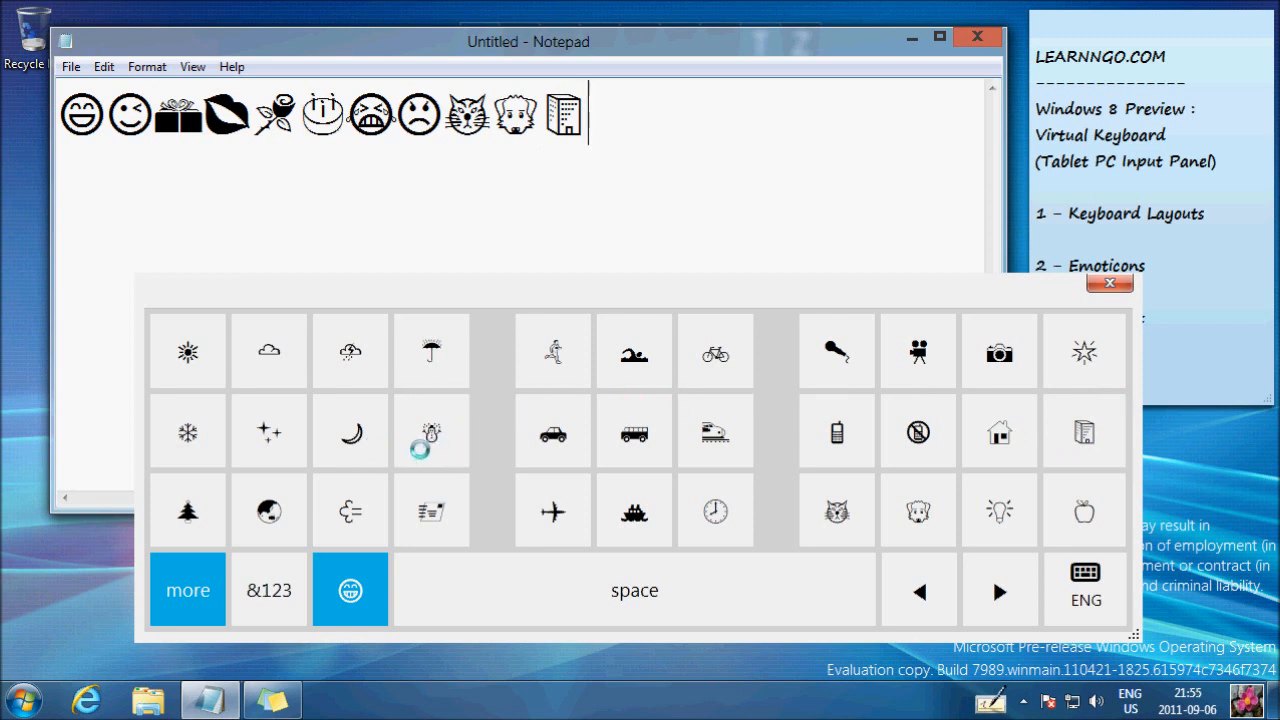
left_click(187, 510)
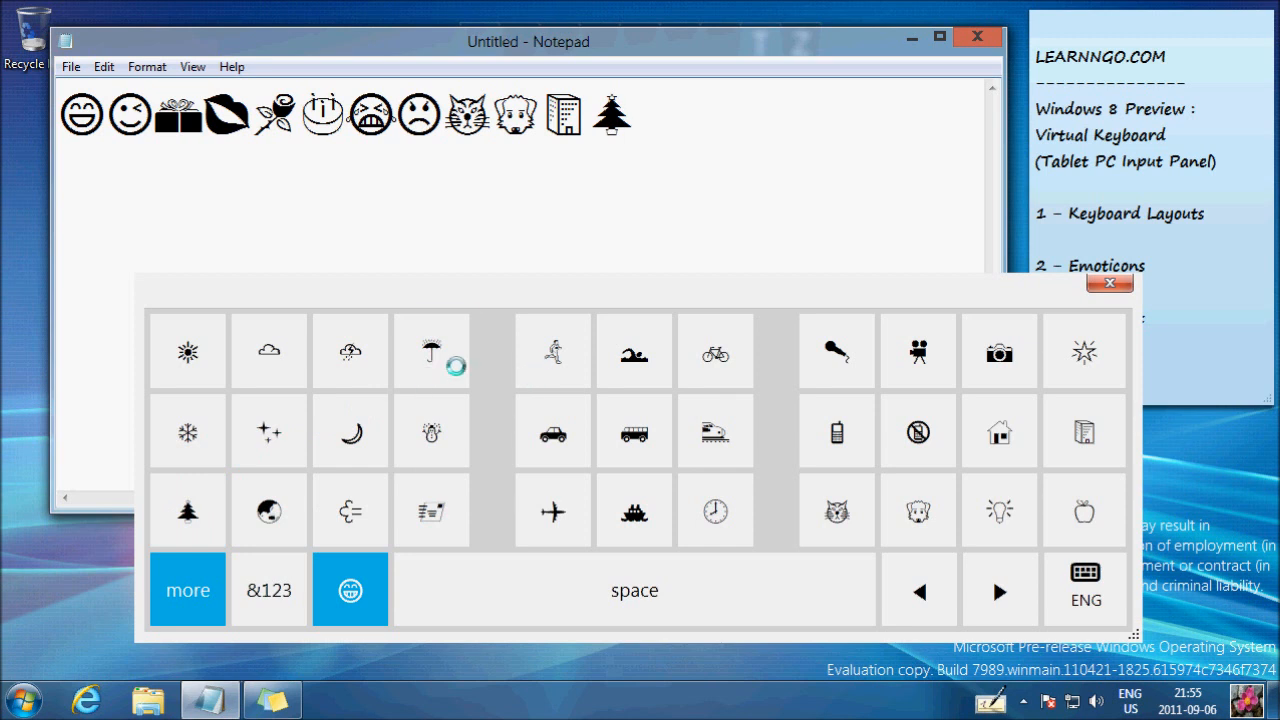
left_click(431, 351)
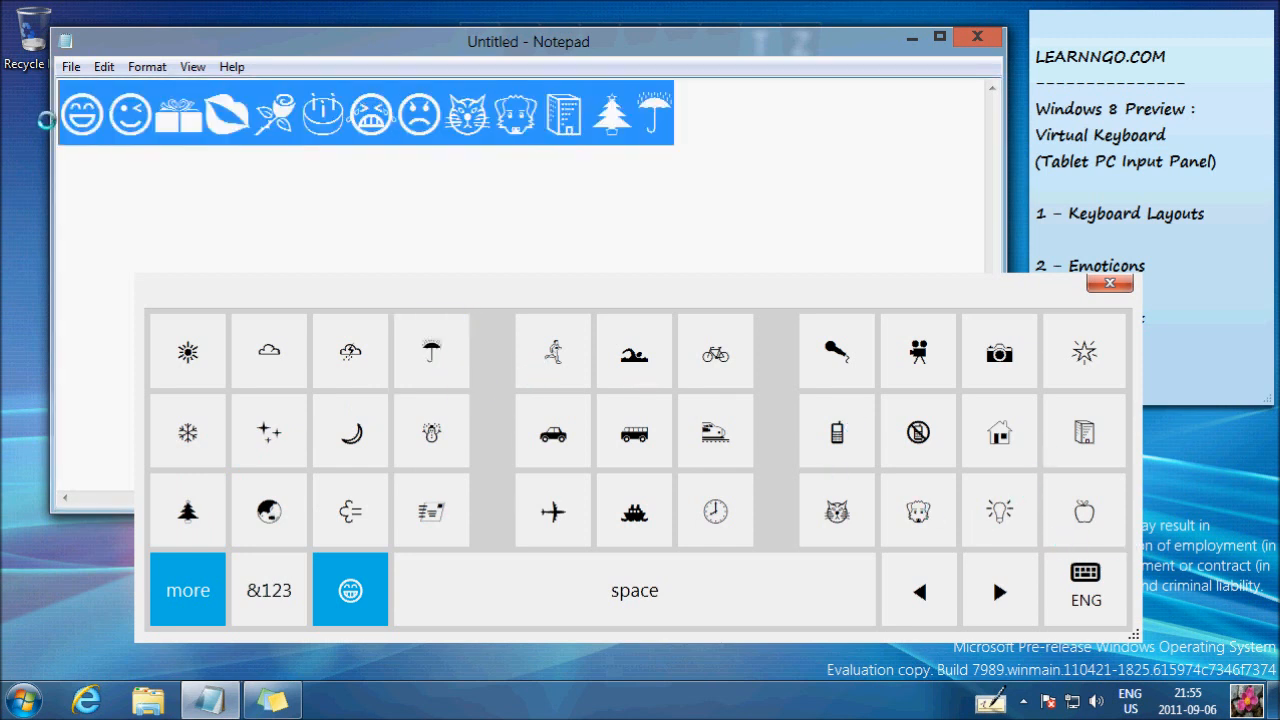
left_click(268, 589)
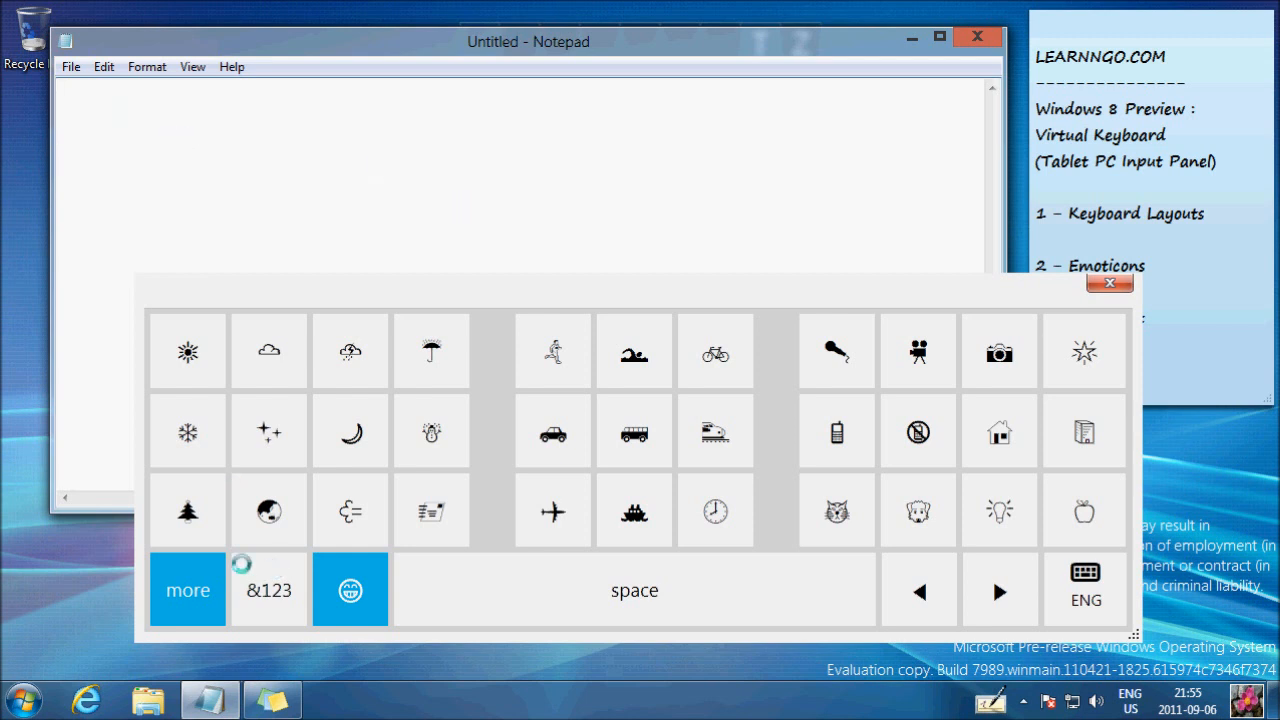
- Cycle the split keyboard through emoticon, more and &123 pages, then restore the full letter layout
left_click(187, 589)
type("jla")
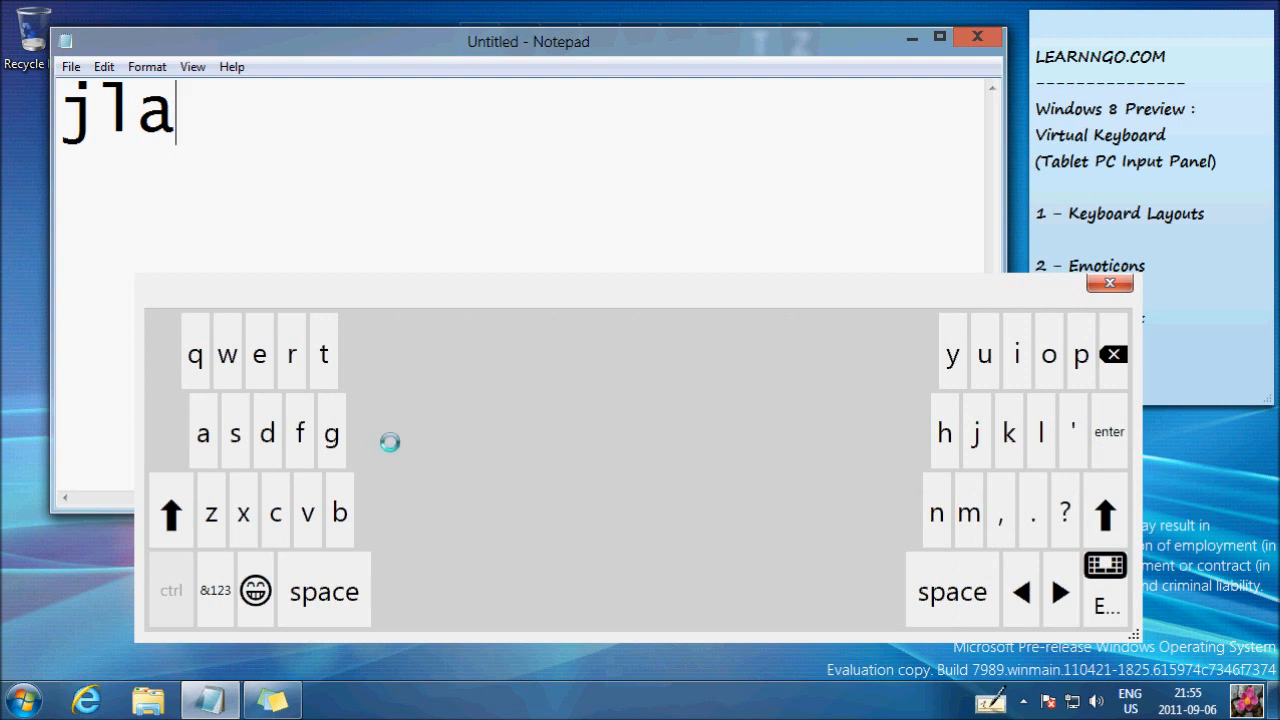
left_click(255, 590)
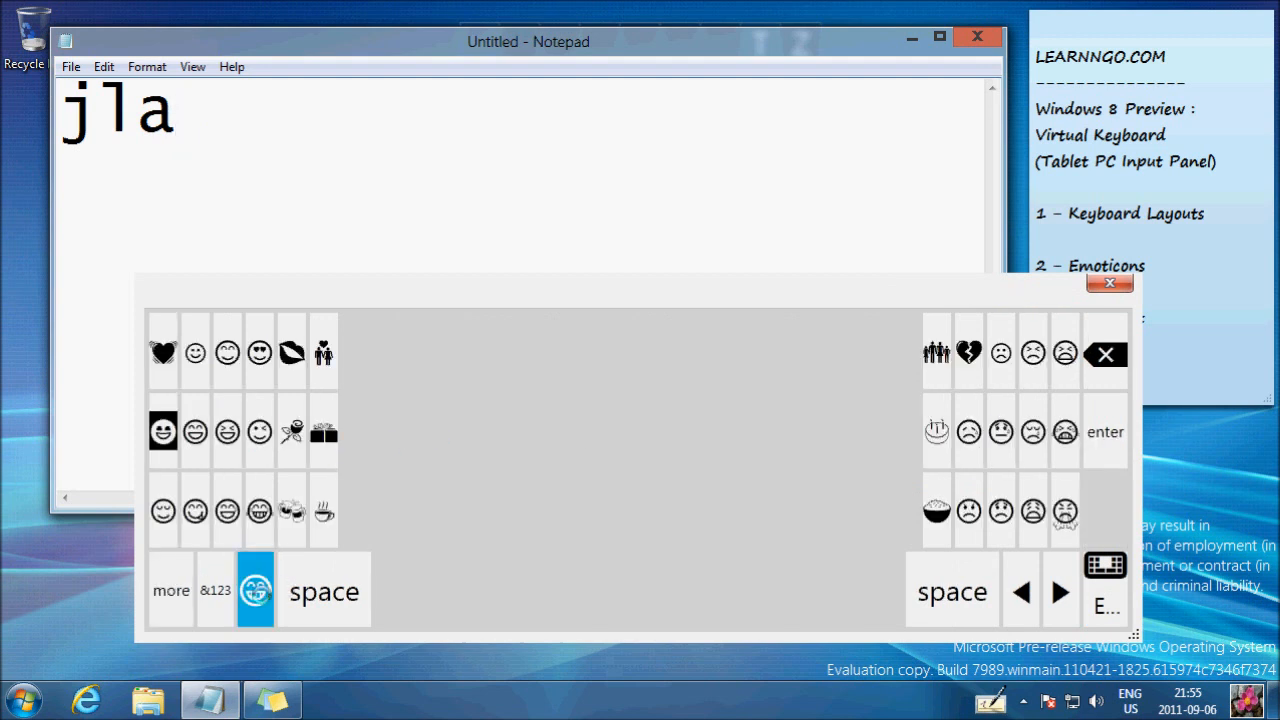
left_click(171, 590)
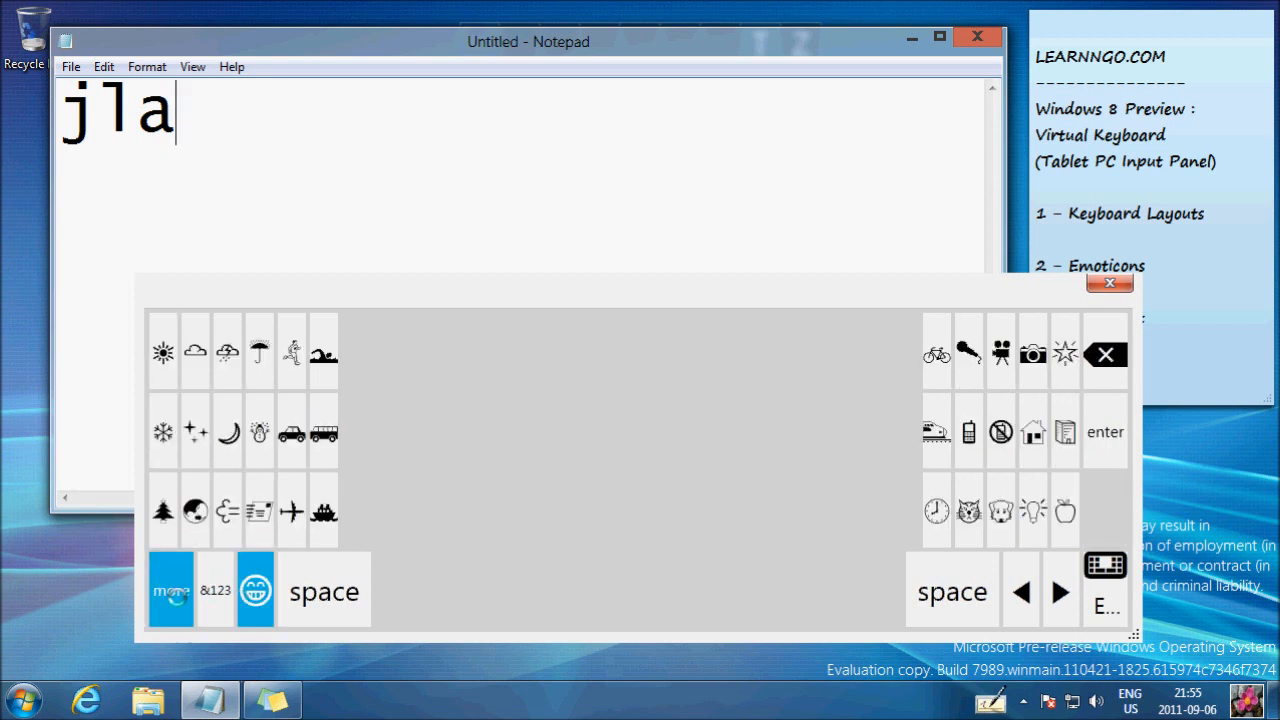
left_click(215, 590)
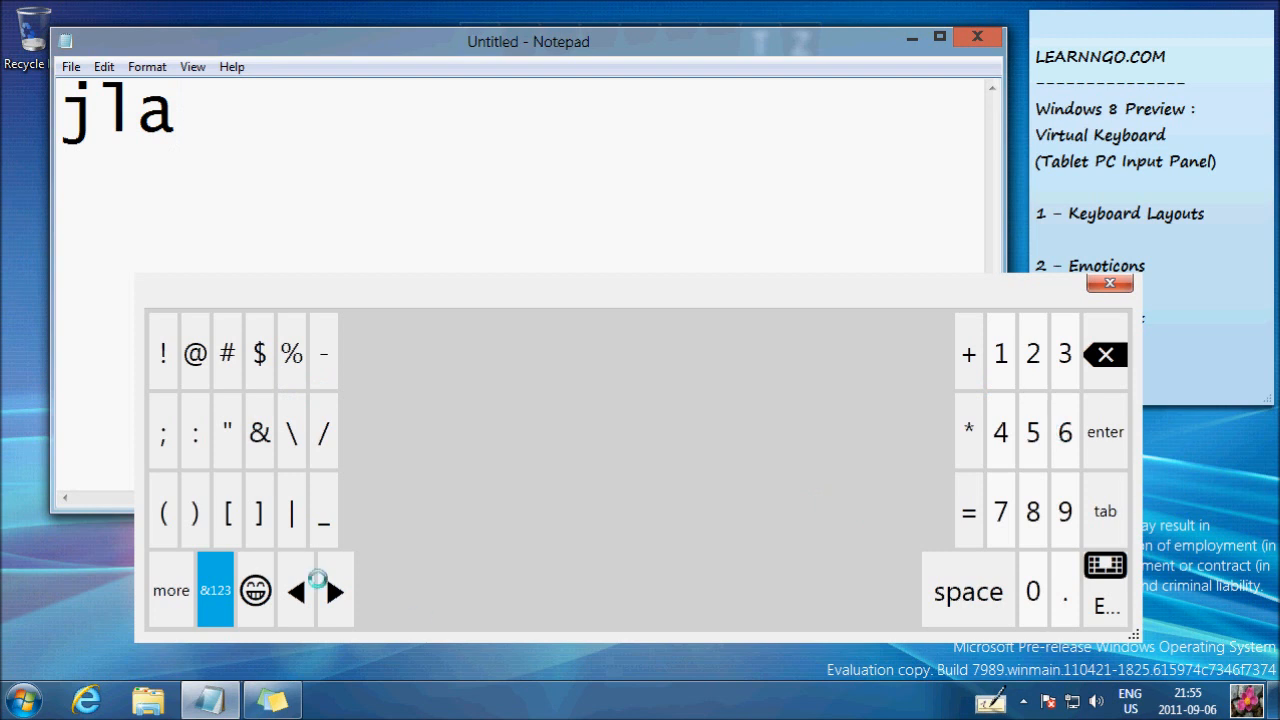
left_click(215, 590)
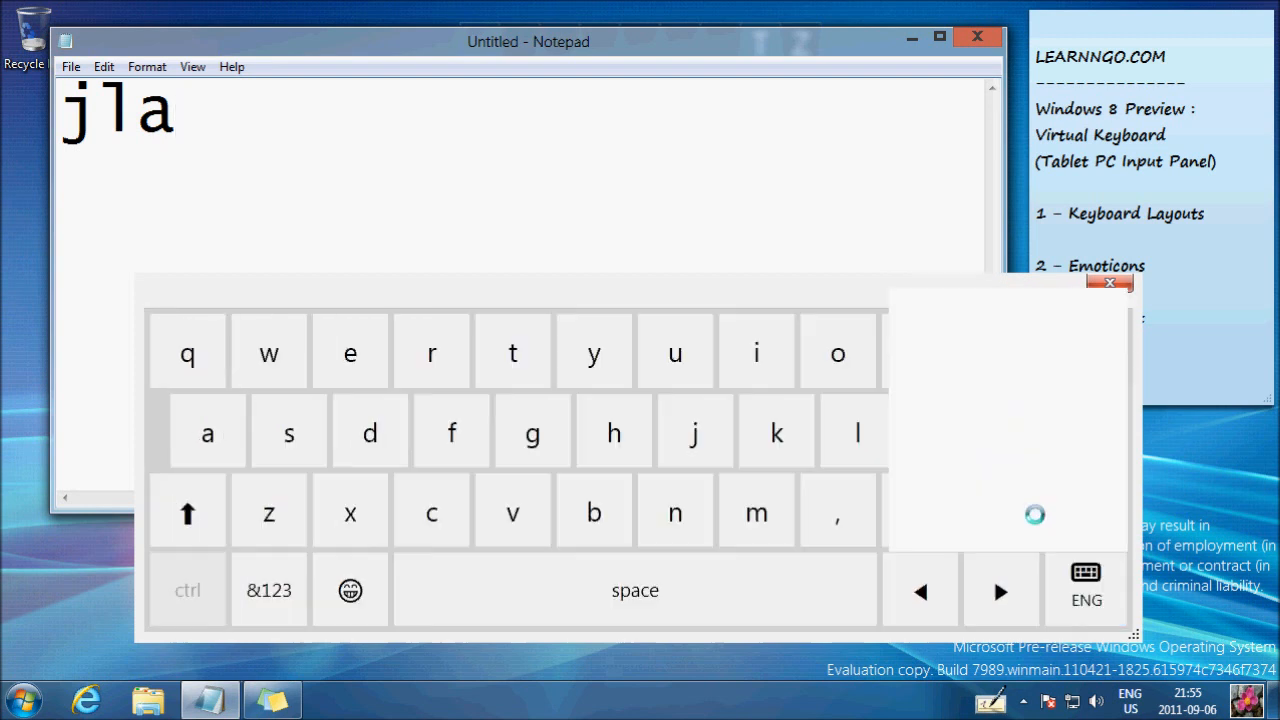
left_click(268, 590)
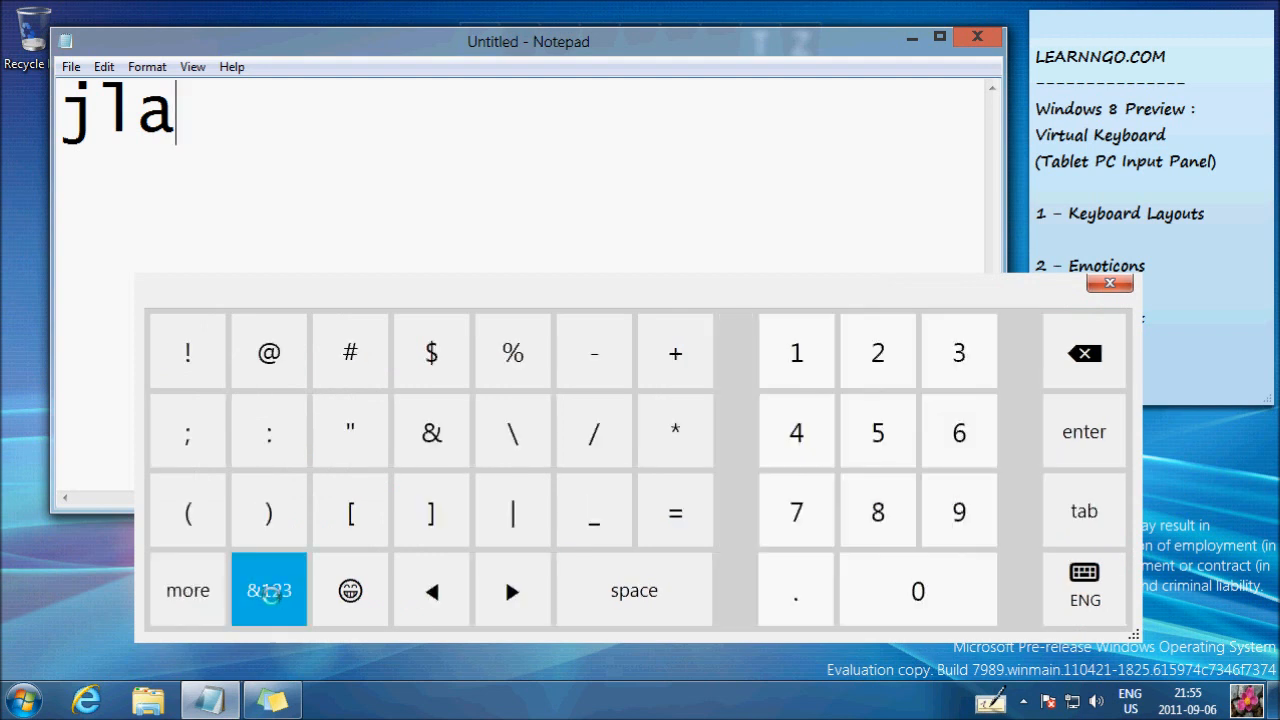
left_click(268, 590)
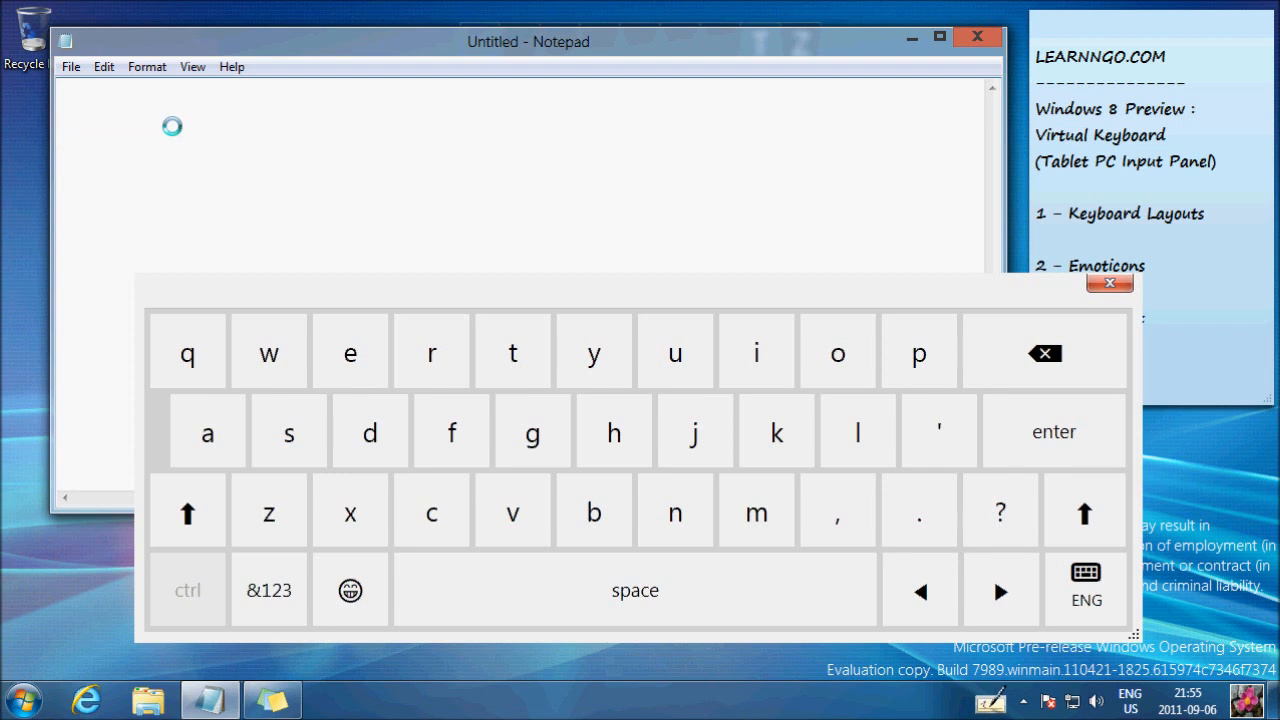
mouse_move(228, 160)
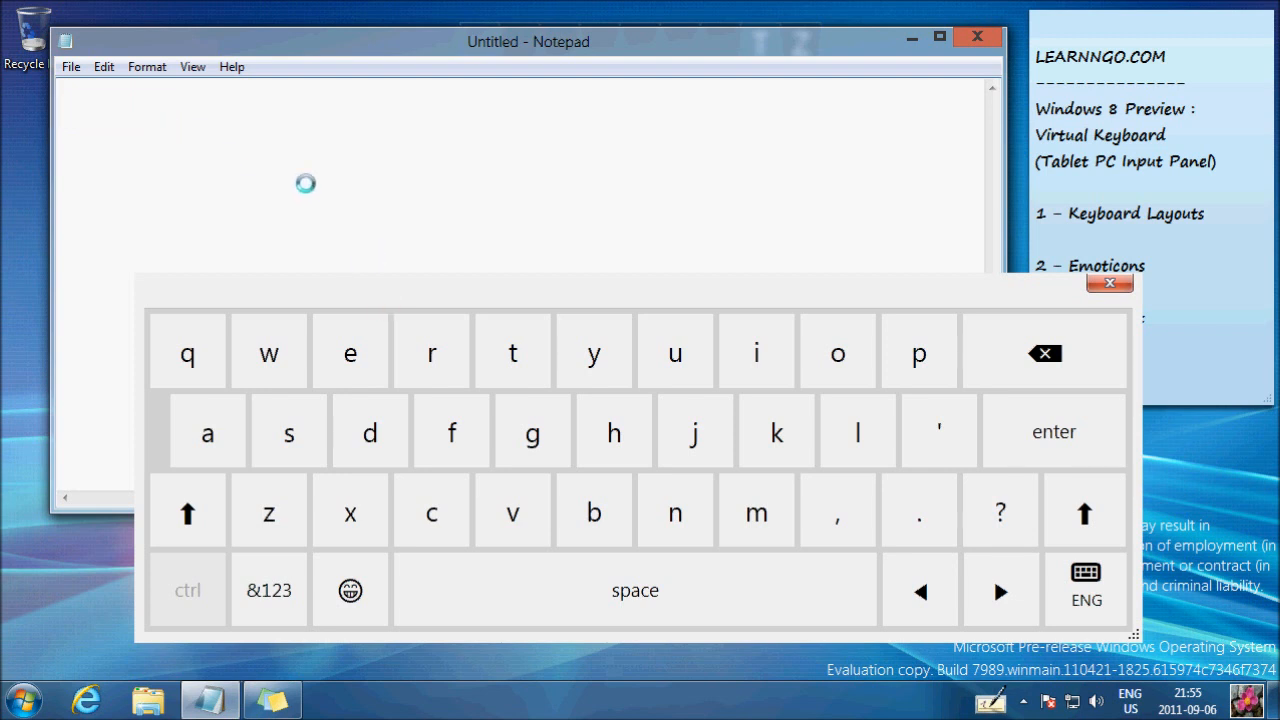
- Type 'Learning to the same' into Notepad on the full letter keyboard
left_click(350, 351)
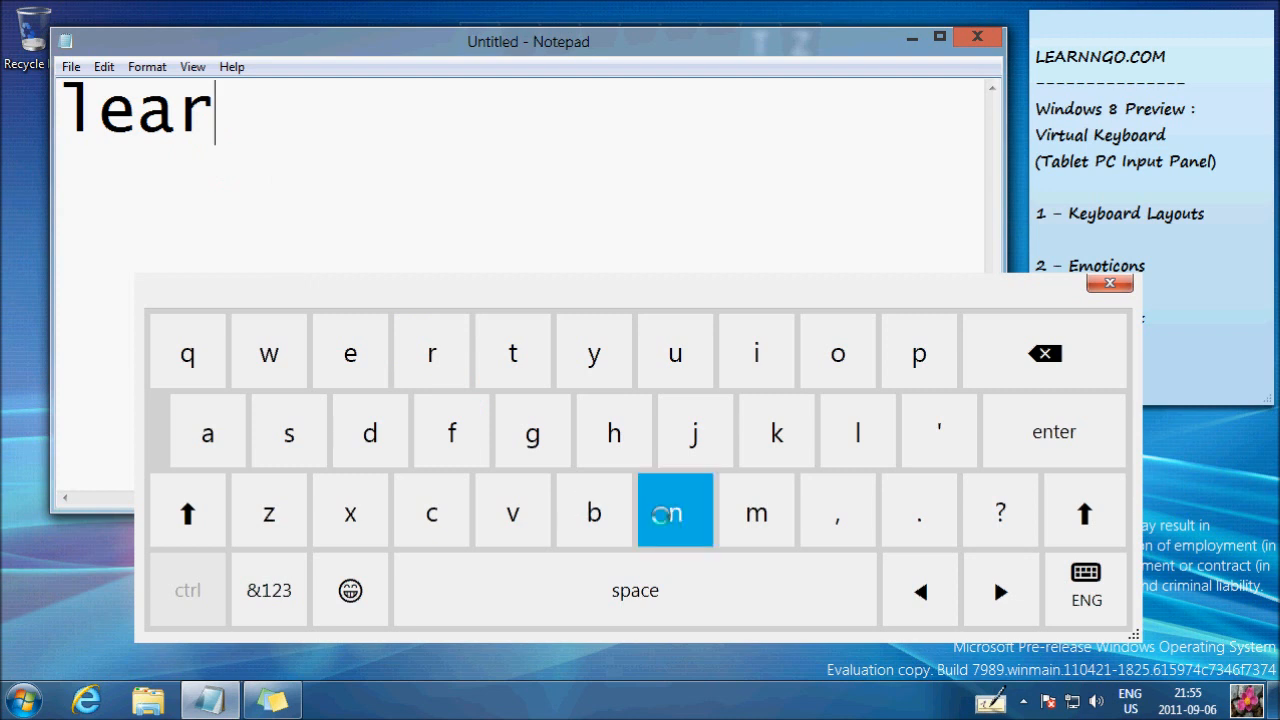
left_click(675, 510)
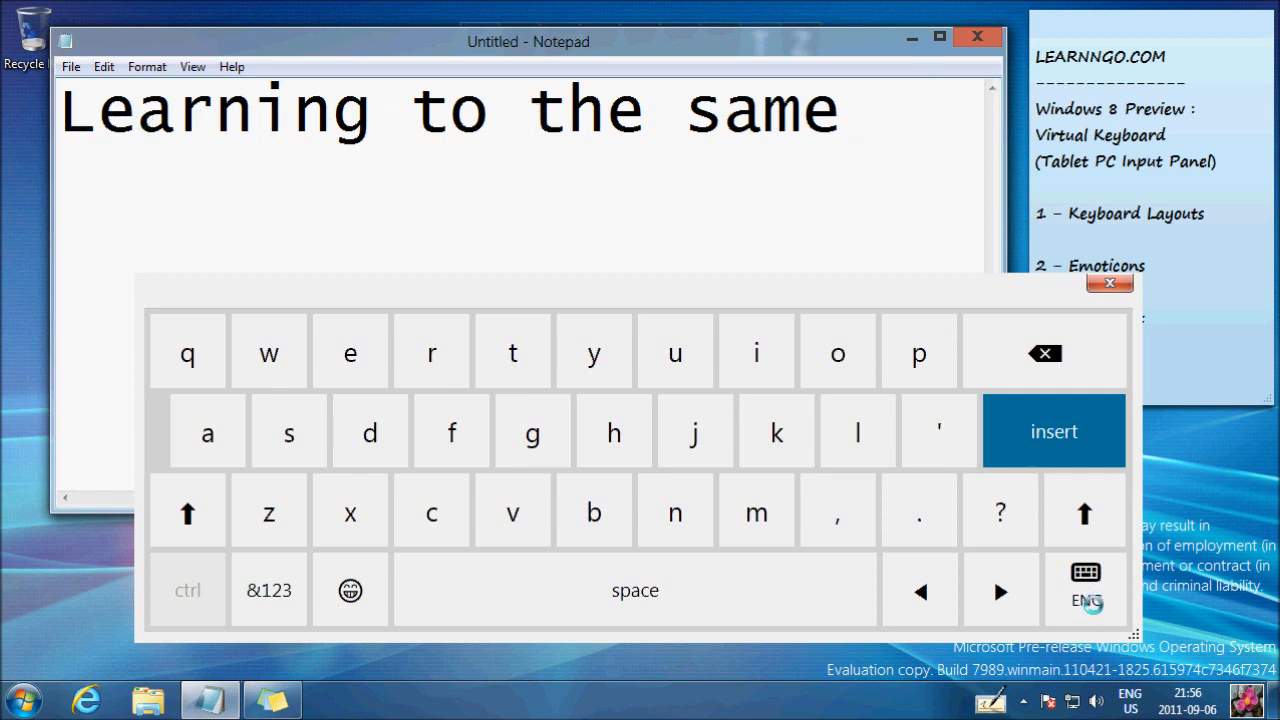
left_click(1086, 590)
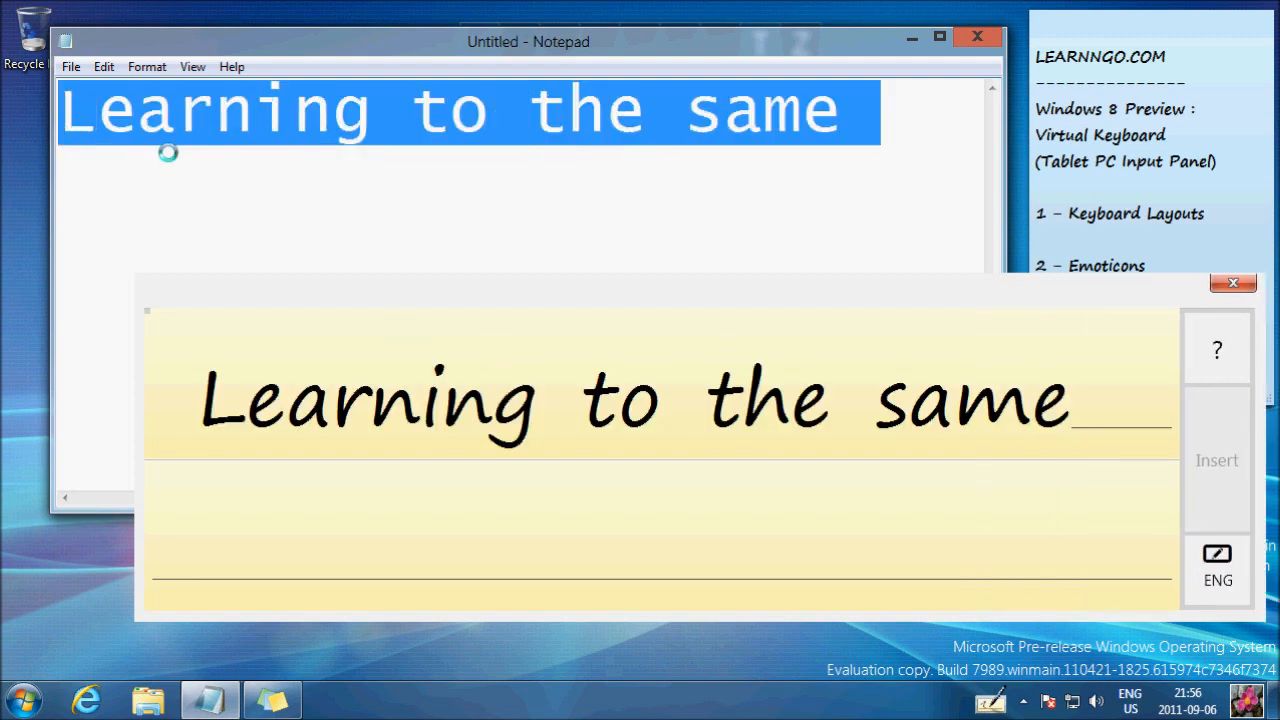
left_click(767, 400)
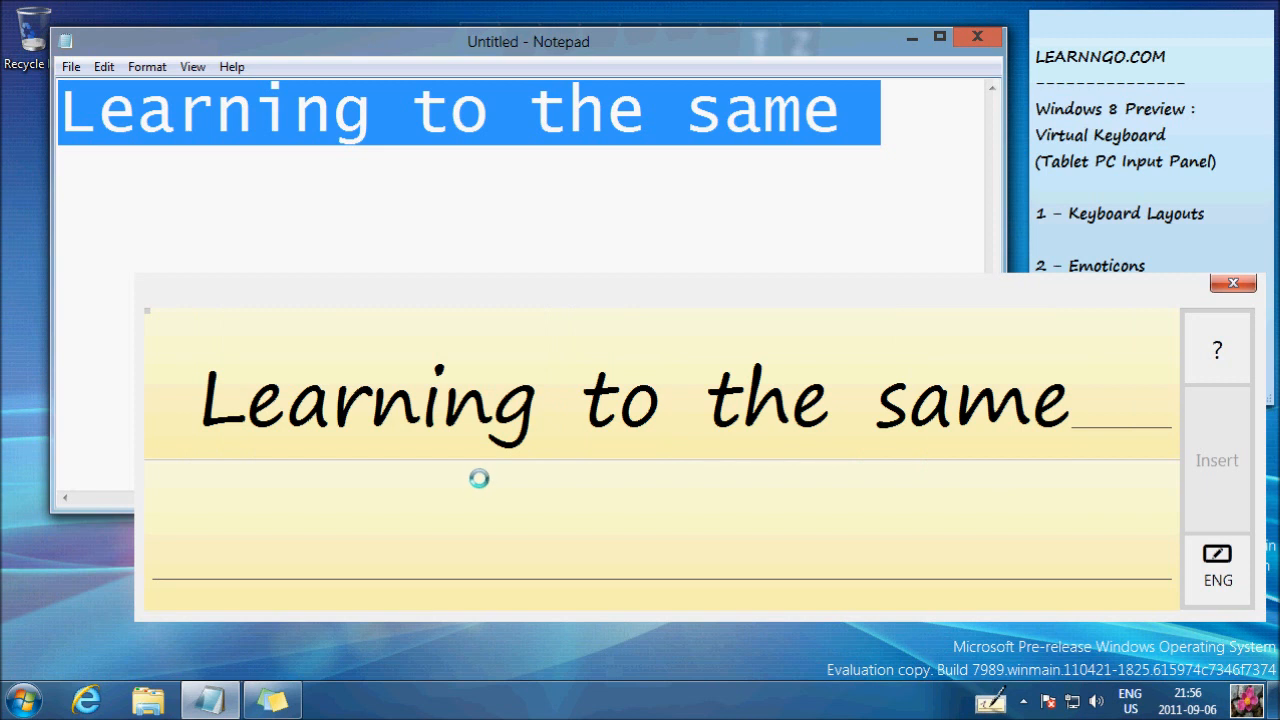
mouse_move(708, 493)
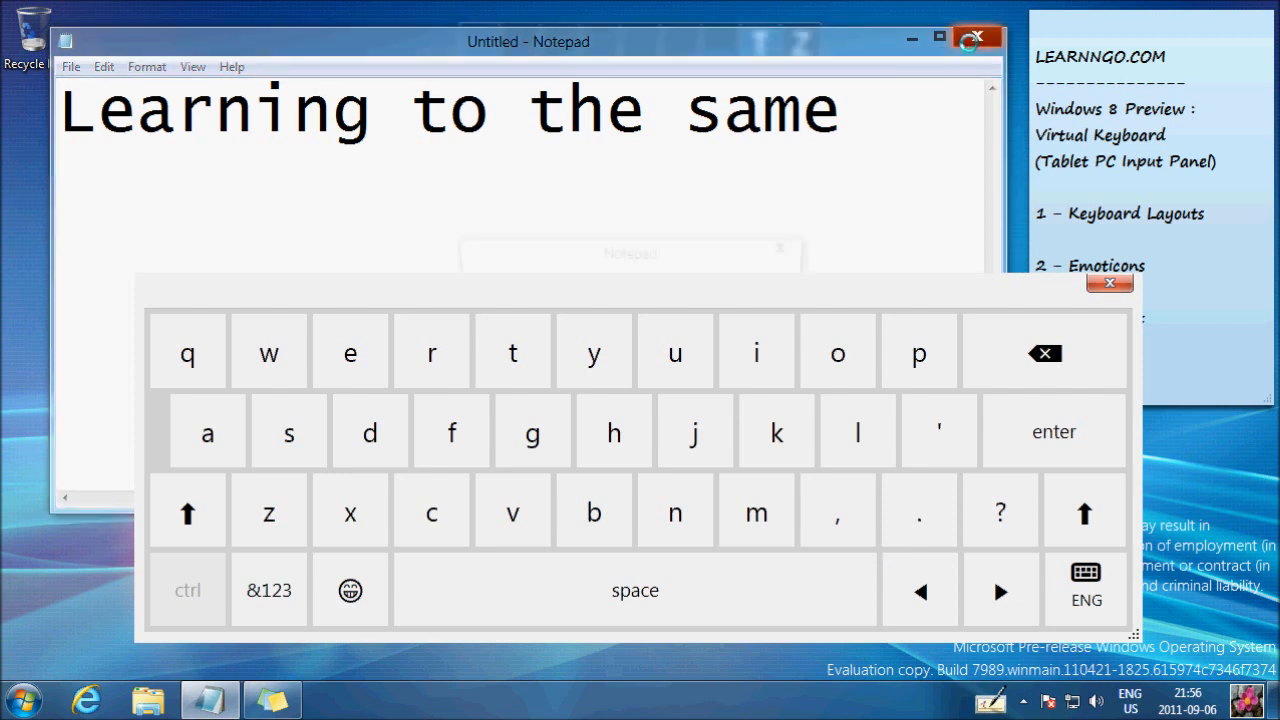
- Close Notepad and choose Don't Save to discard the unsaved text
left_click(977, 37)
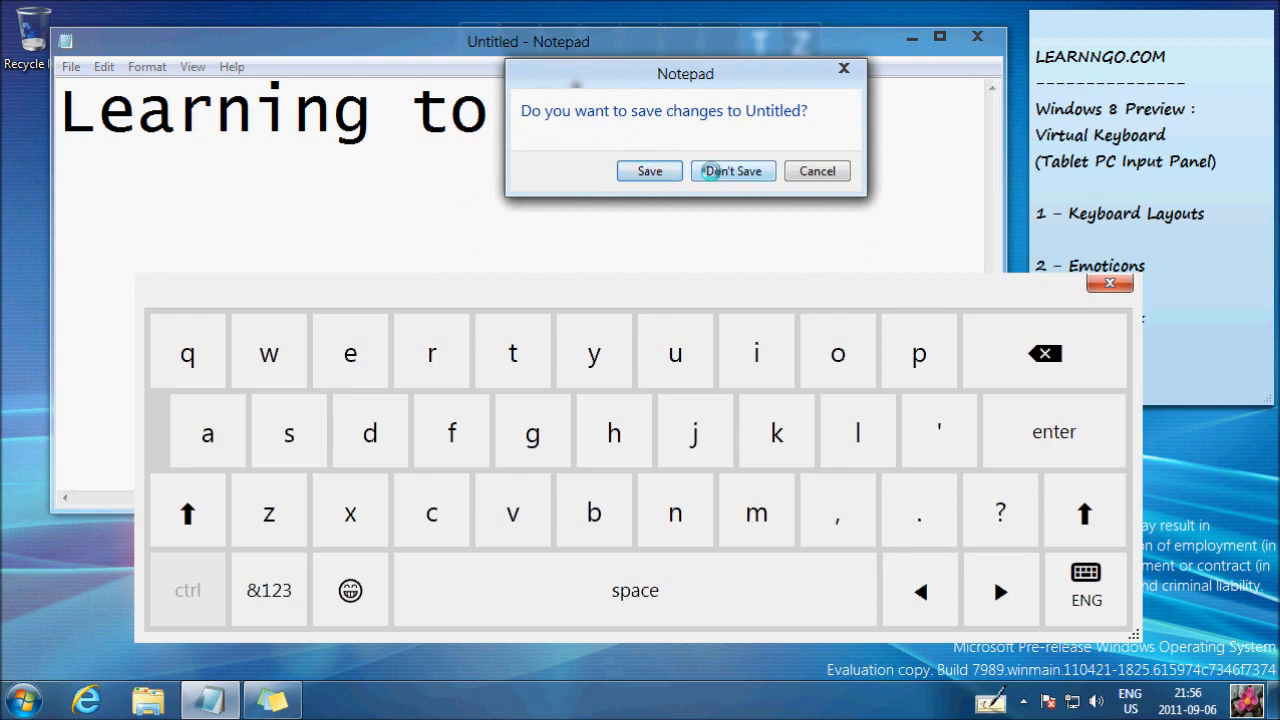
left_click(732, 170)
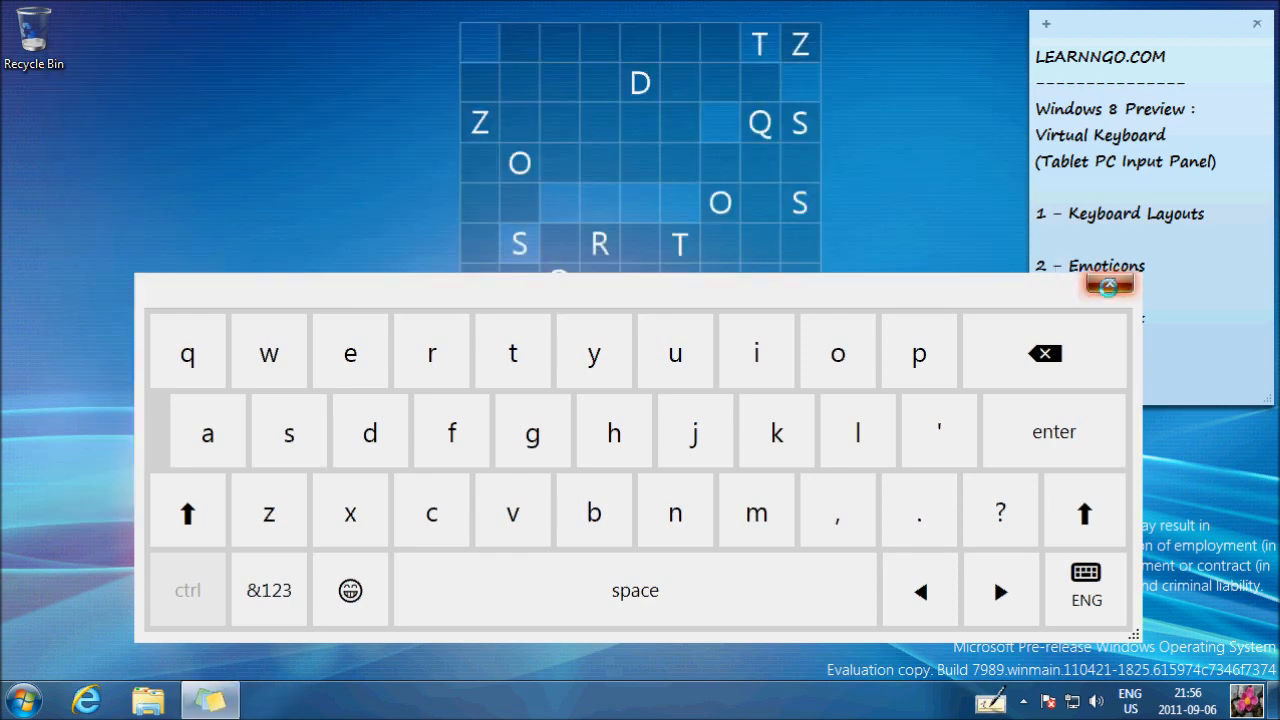